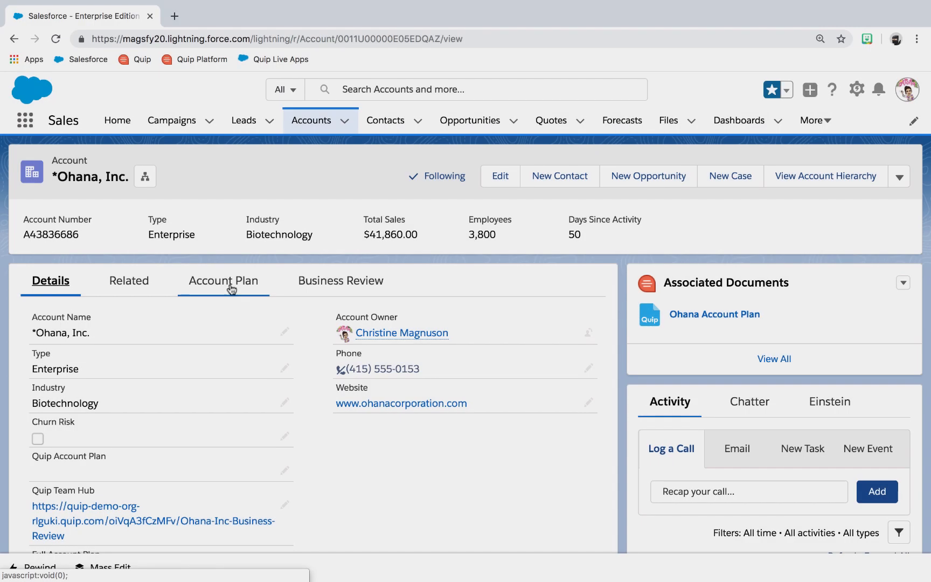
Step: Show the Ohana Account Plan tab and scroll the Quip document to the Open Opportunities table
left_click(223, 281)
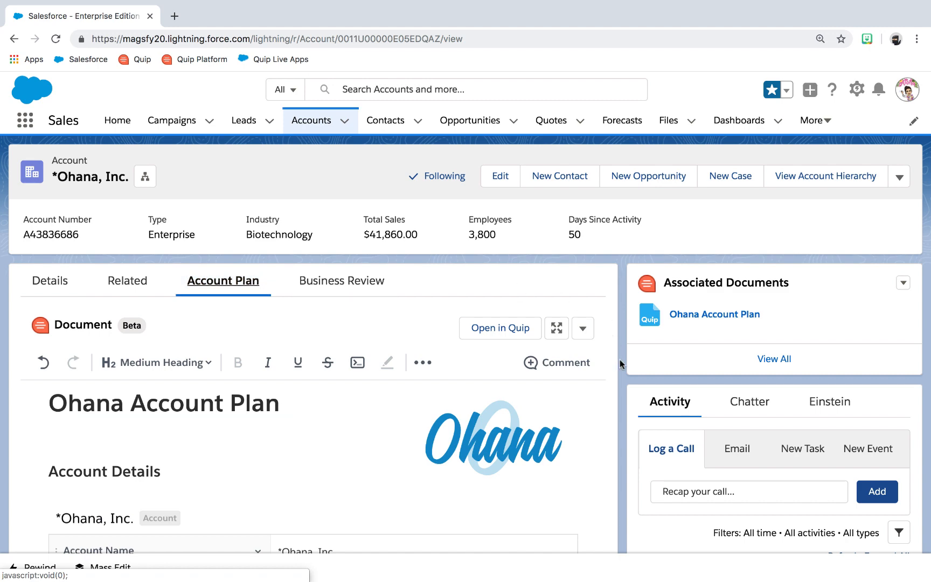
scroll("down", 3)
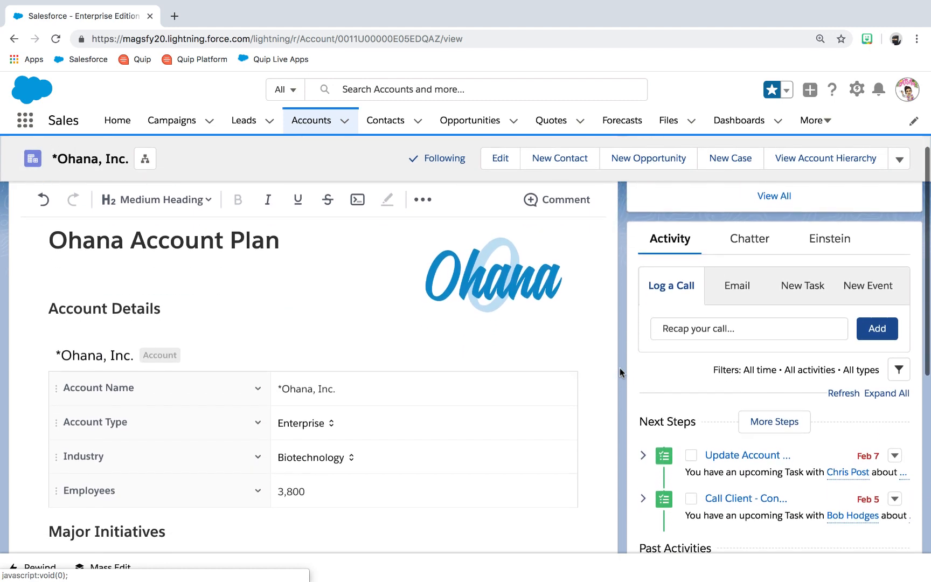
scroll("down", 3)
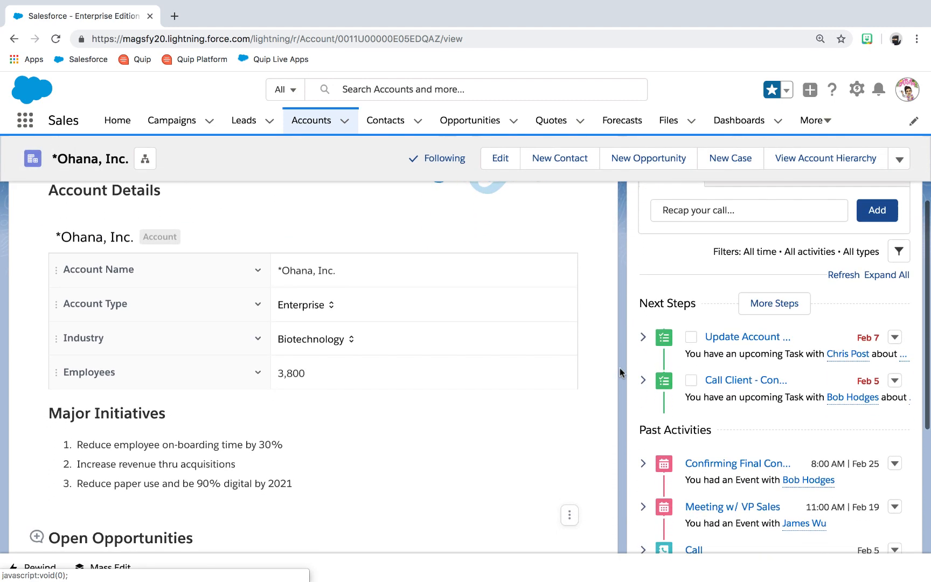
scroll("down", 3)
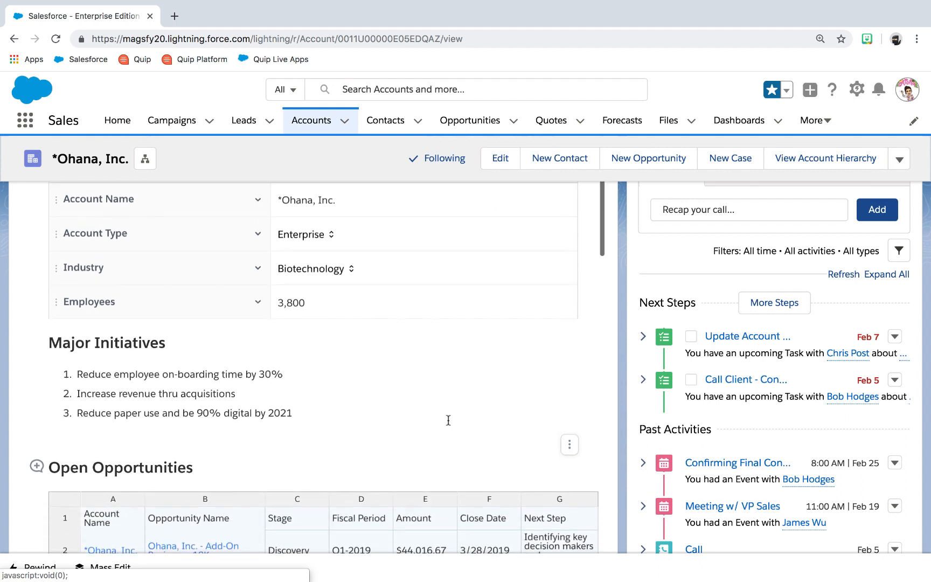
scroll("down", 3)
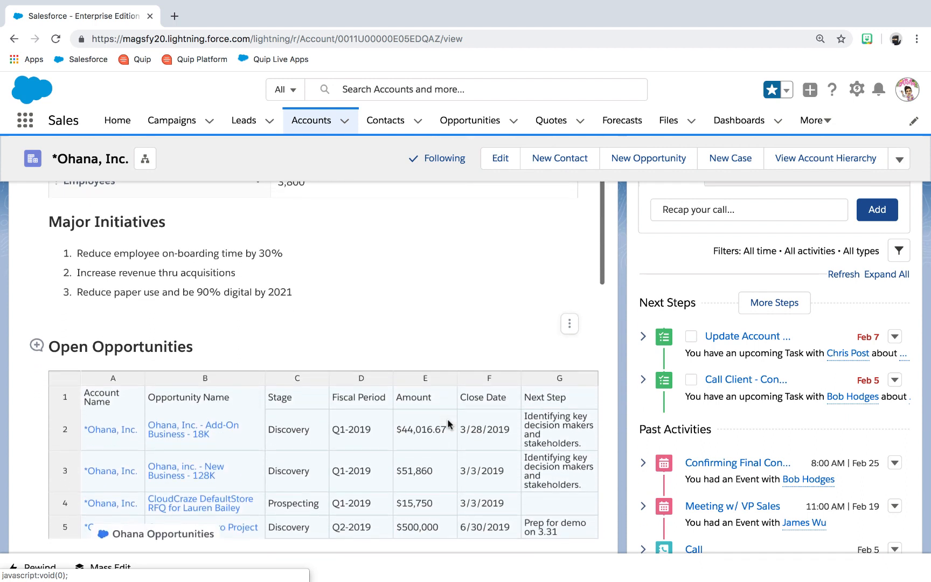
scroll("down", 3)
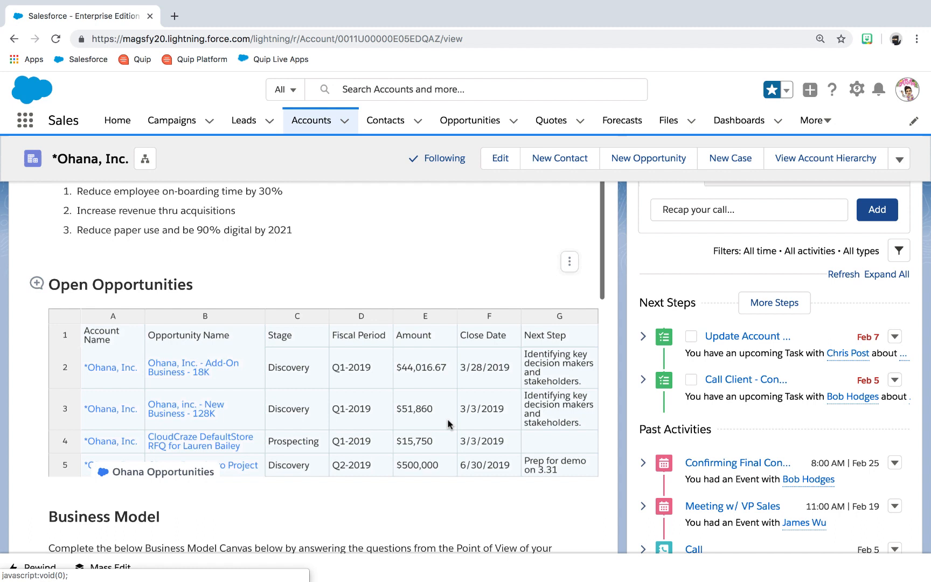
scroll("down", 3)
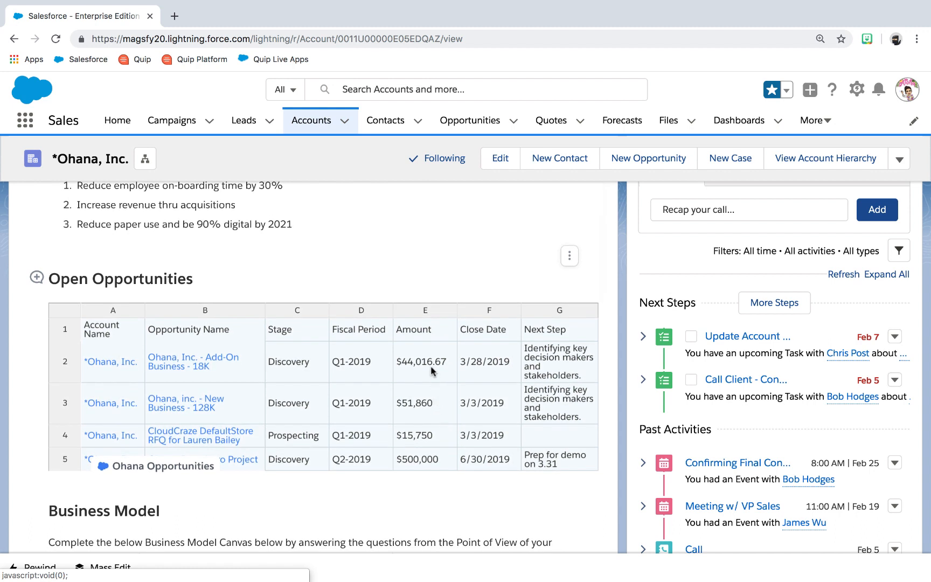
mouse_move(429, 453)
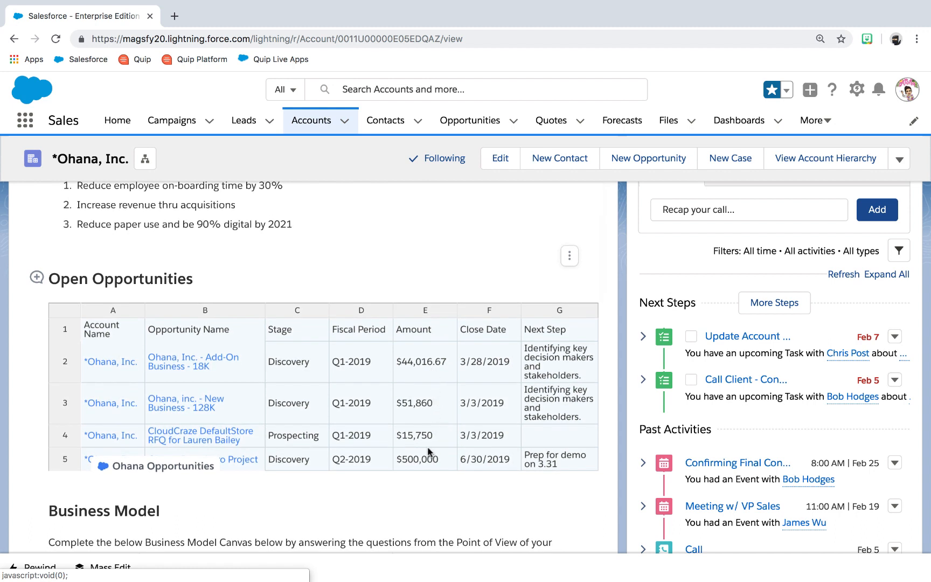
left_click(425, 362)
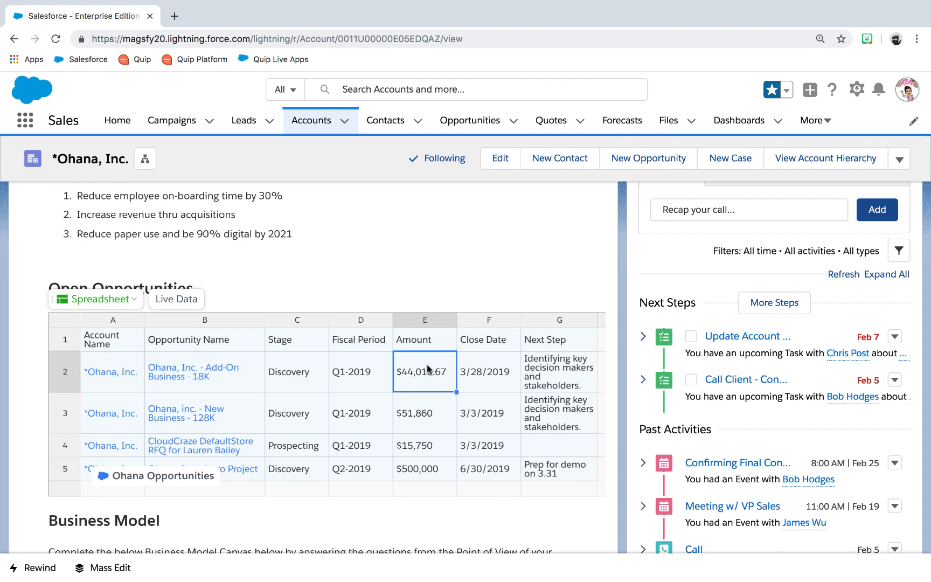
right_click(426, 372)
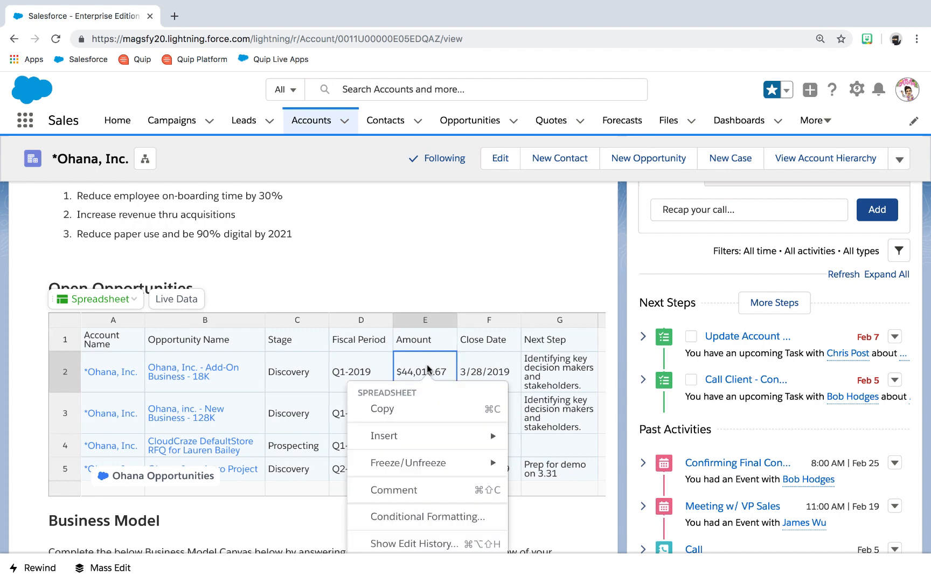
left_click(394, 491)
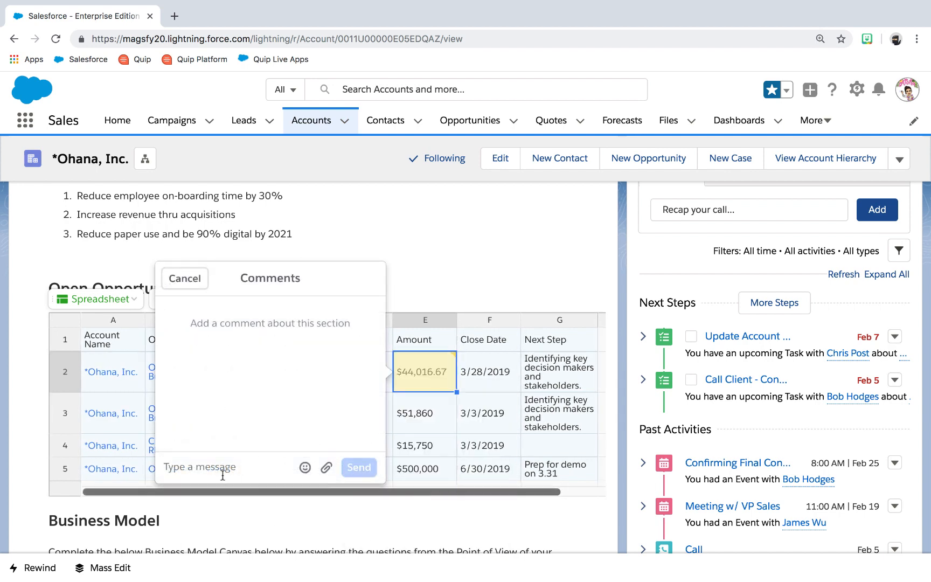
type("@pe")
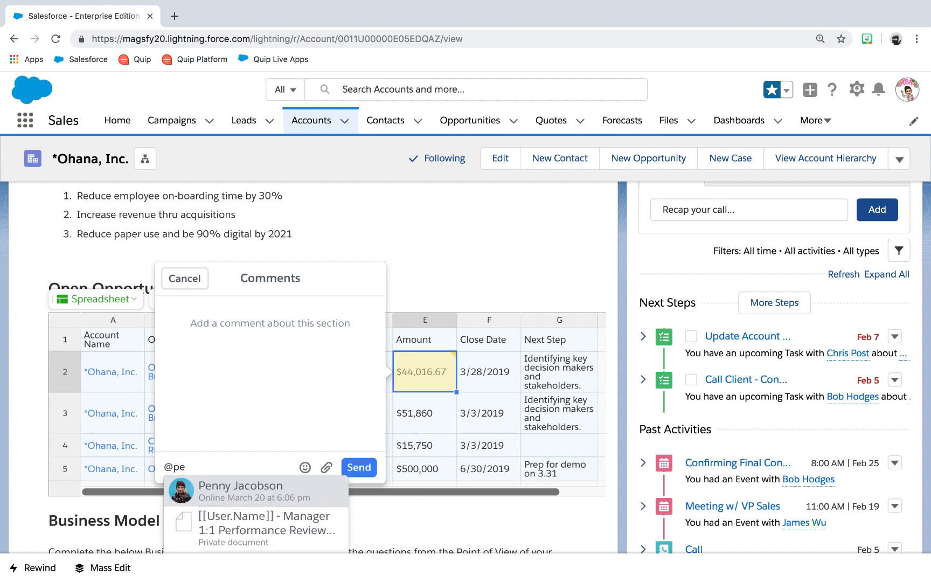
left_click(240, 489)
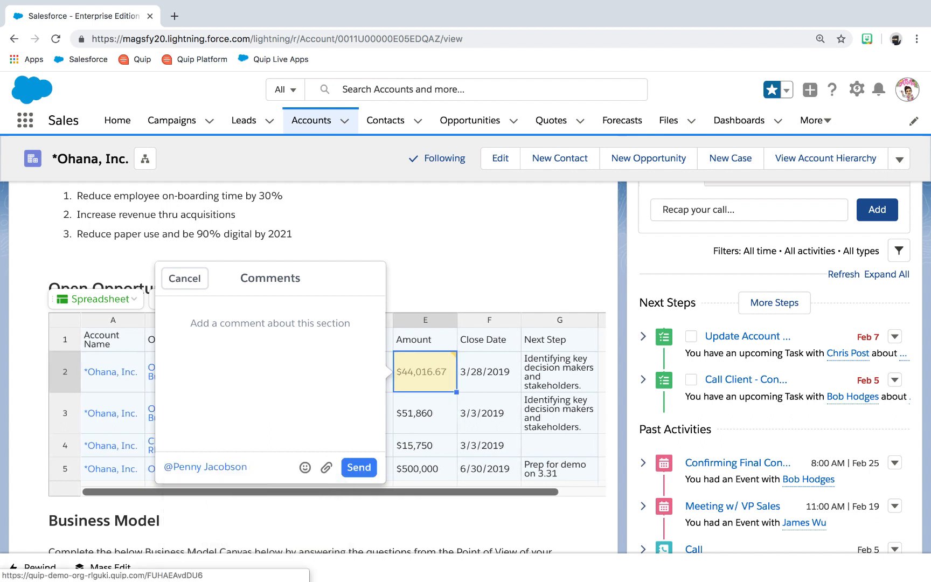
type("This is the opportunity th")
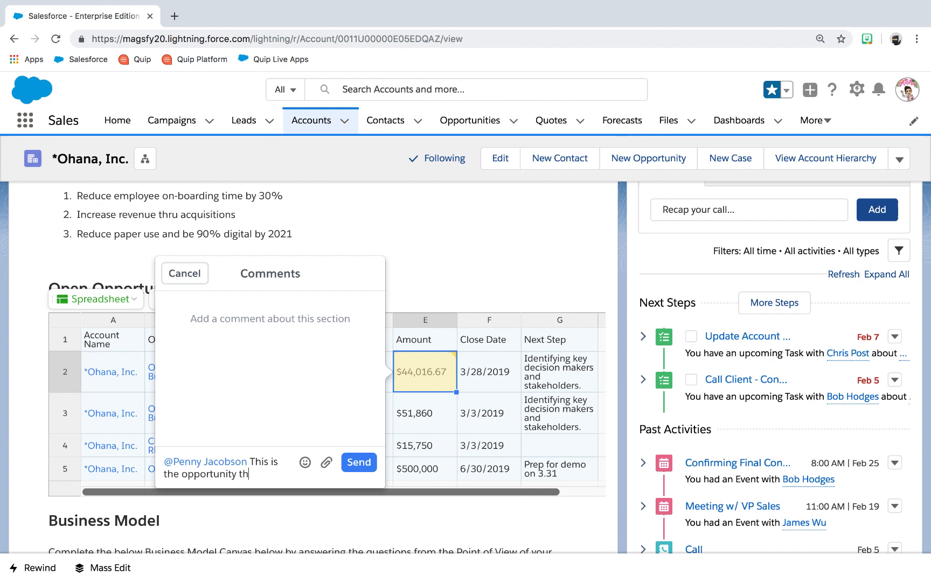